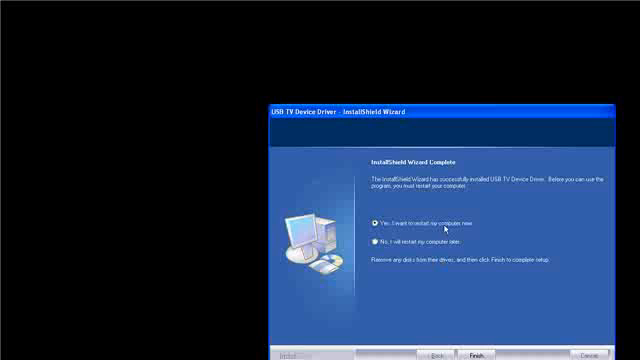
mouse_move(410, 245)
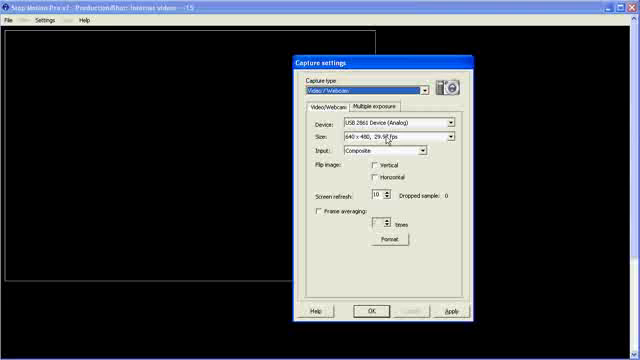
Capture from USB 2861 Device (Analog) at 640 × 480, 29.97 fps
left_click(449, 132)
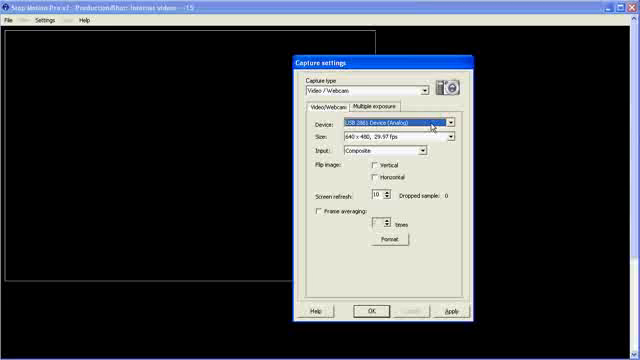
left_click(454, 135)
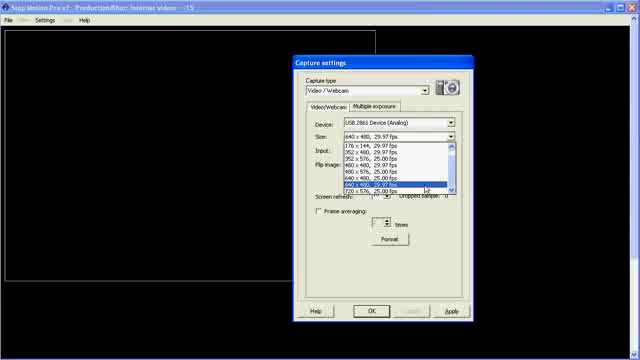
left_click(385, 184)
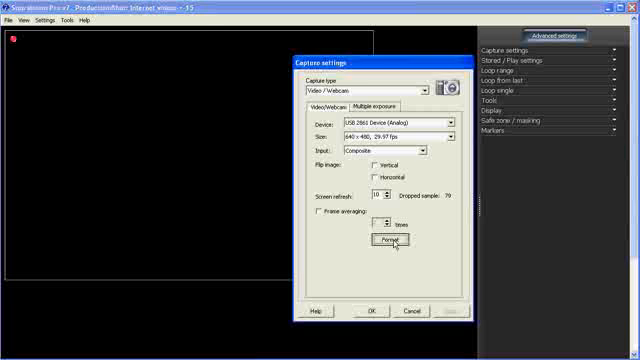
Check the video format and apply the capture settings to show the live feed
left_click(386, 240)
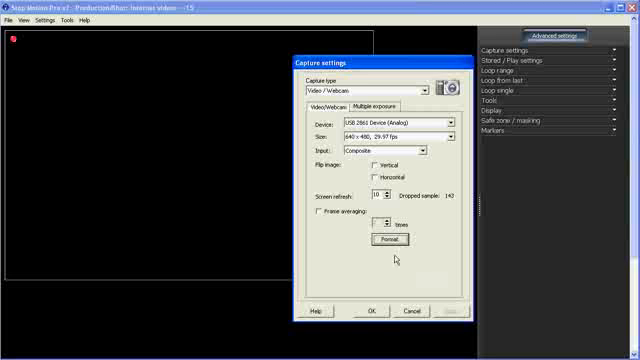
left_click(373, 311)
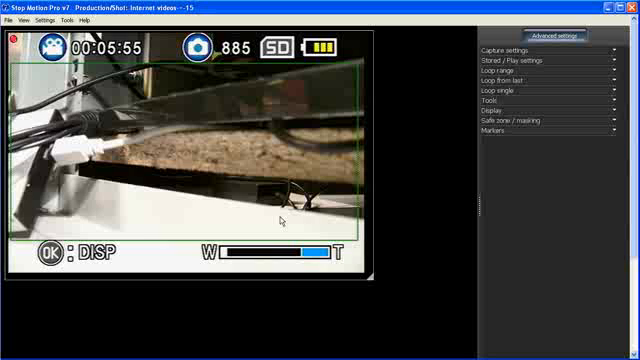
mouse_move(250, 228)
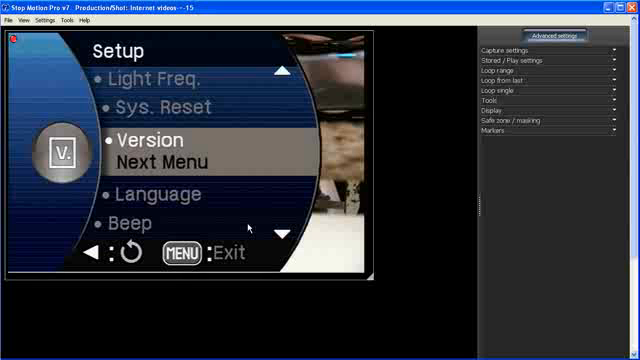
Display the camera's Setup menu Auto Off options (currently 5 Min.) in the live view
left_click(282, 72)
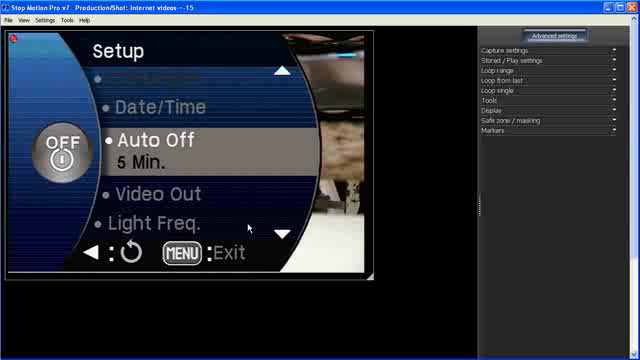
left_click(155, 138)
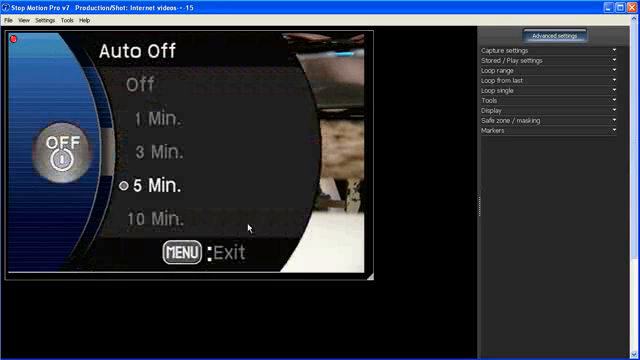